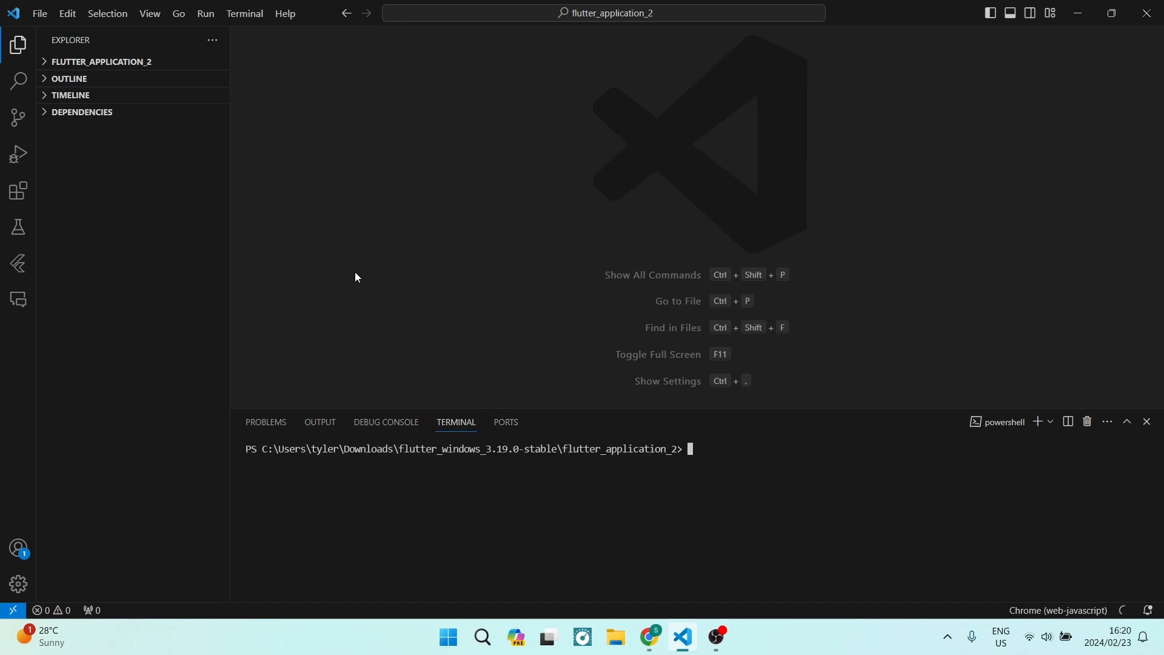
mouse_move(315, 276)
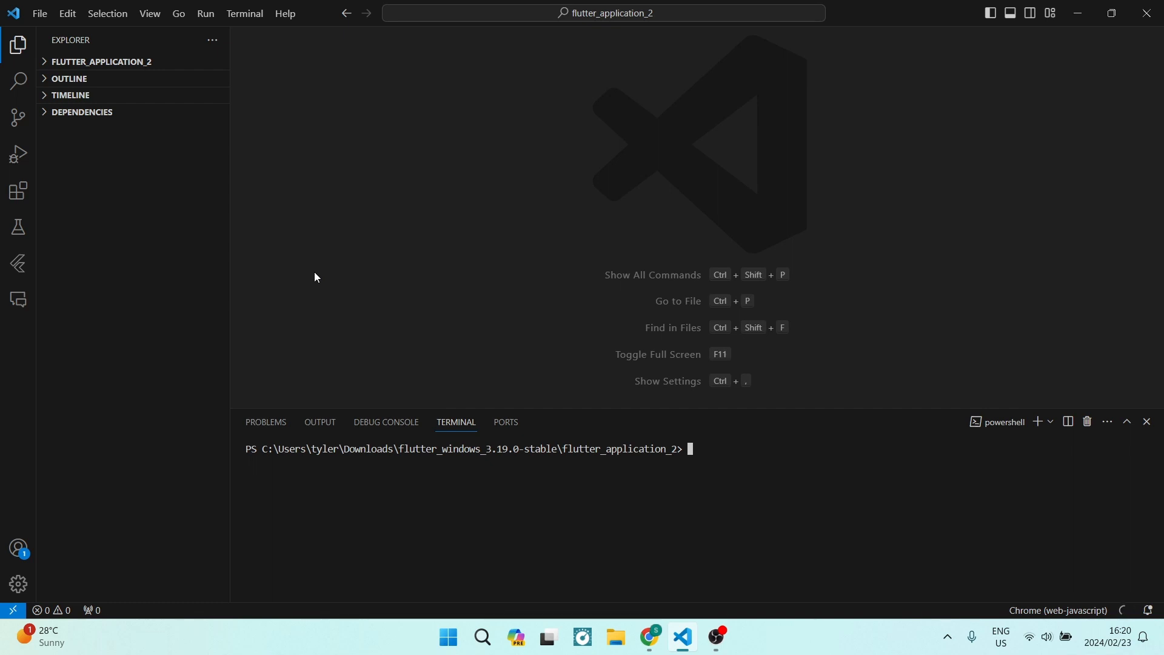
mouse_move(422, 152)
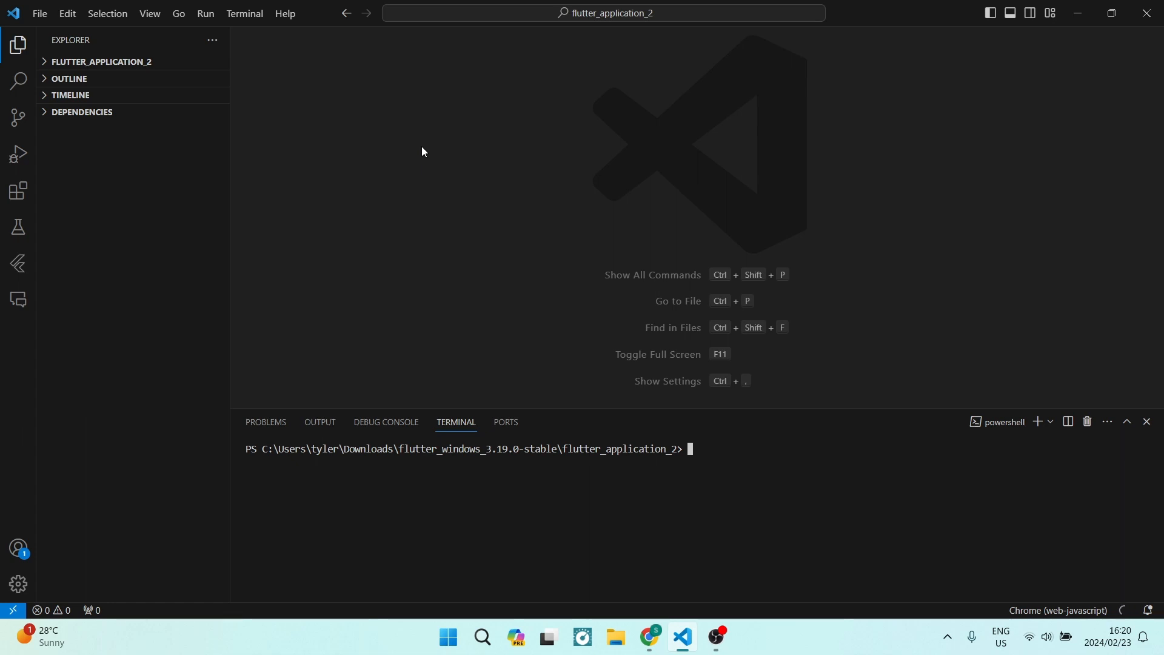
mouse_move(412, 144)
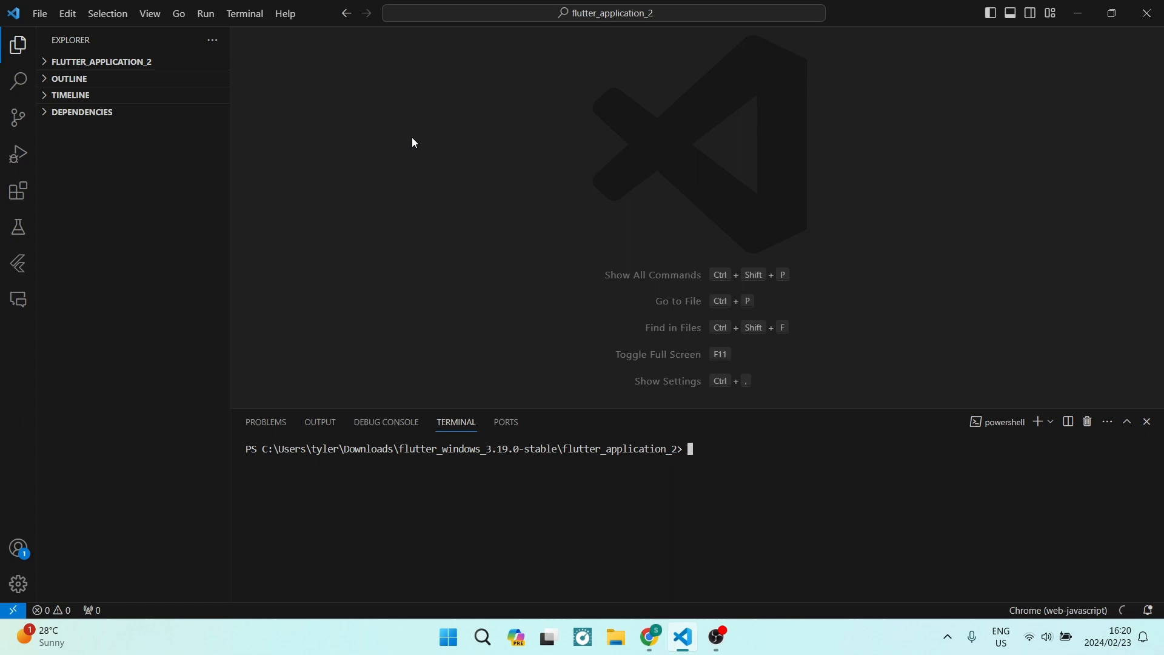
mouse_move(155, 104)
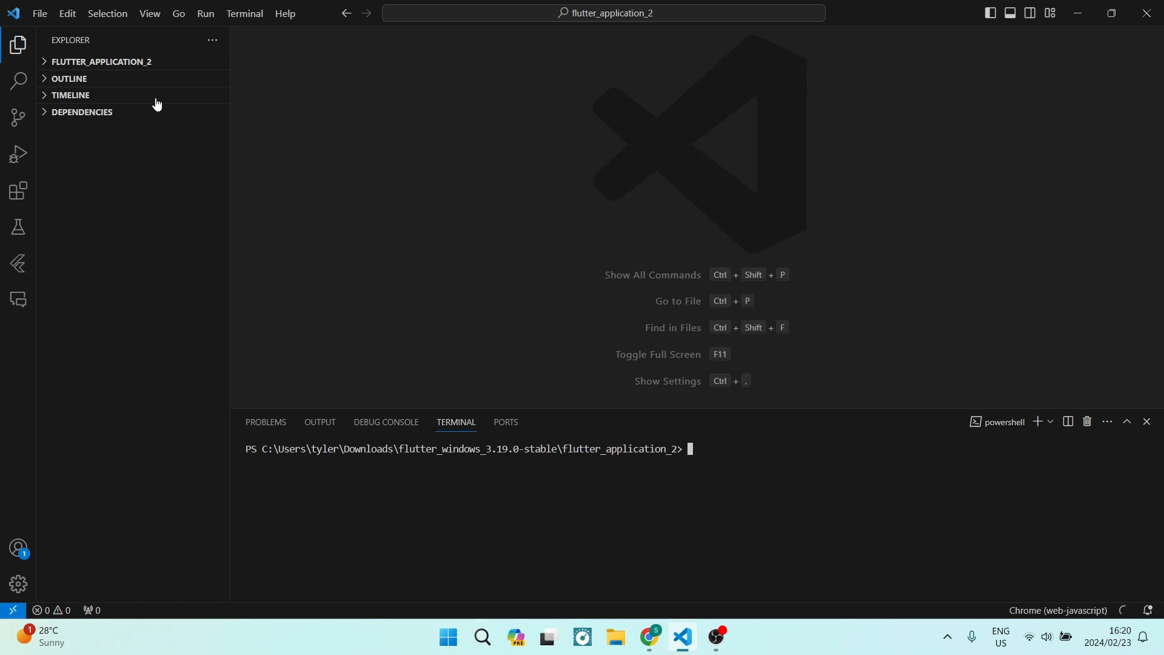
mouse_move(18, 81)
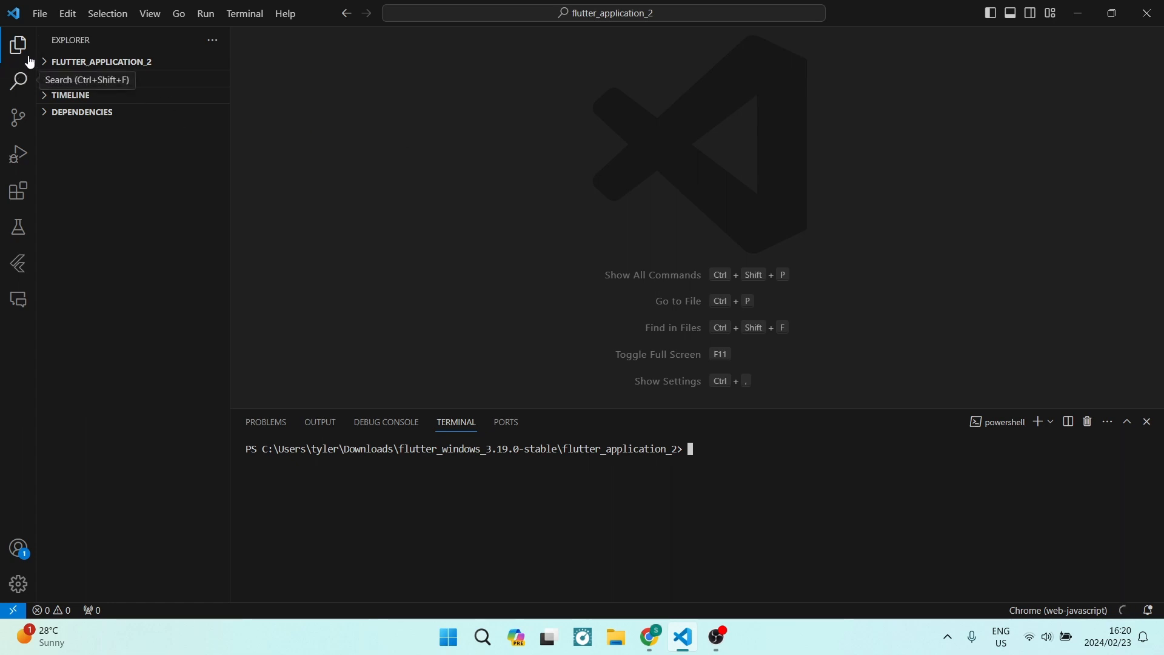
- Start the Flutter: New Project command from the View menu's Command Palette
left_click(149, 13)
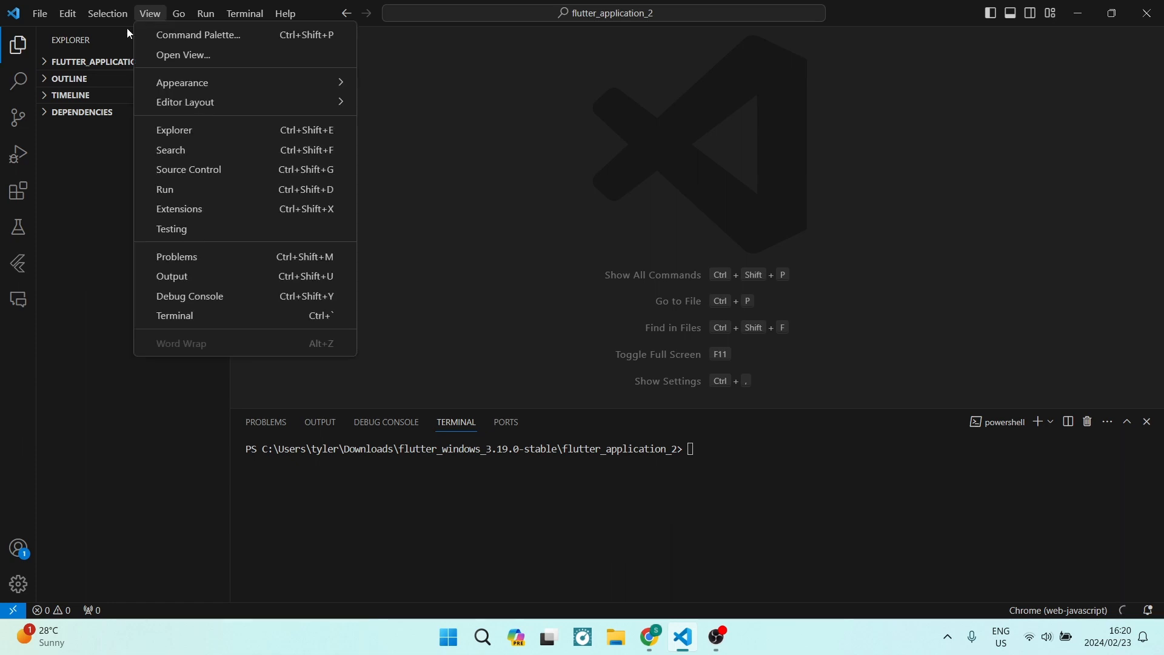
mouse_move(196, 34)
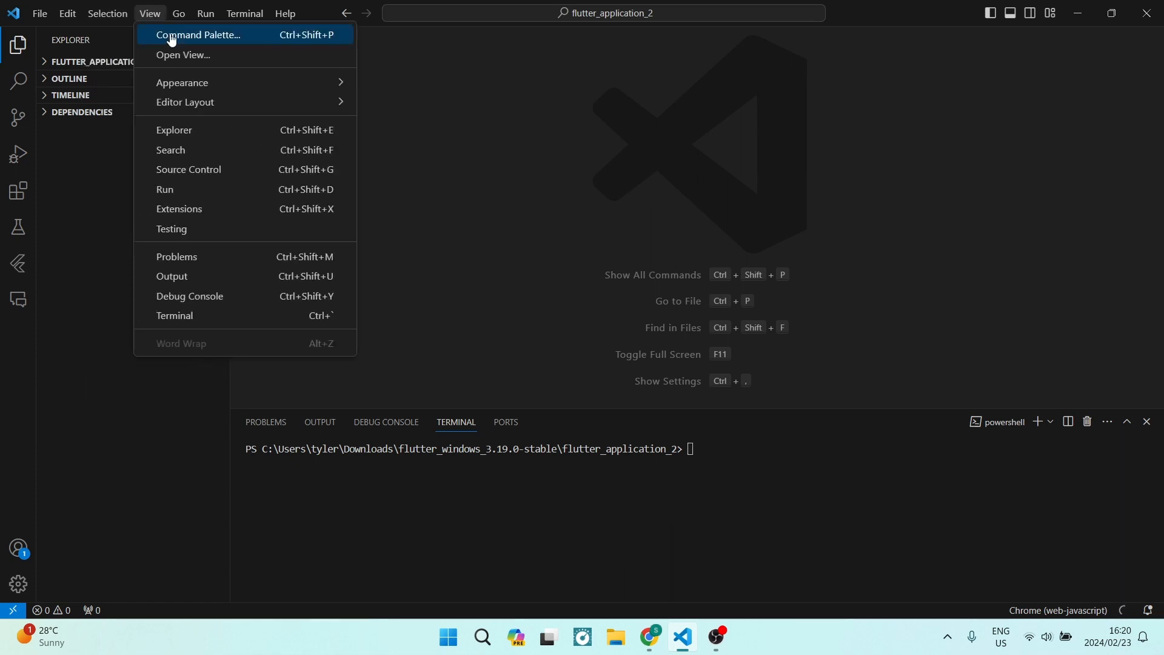
left_click(198, 36)
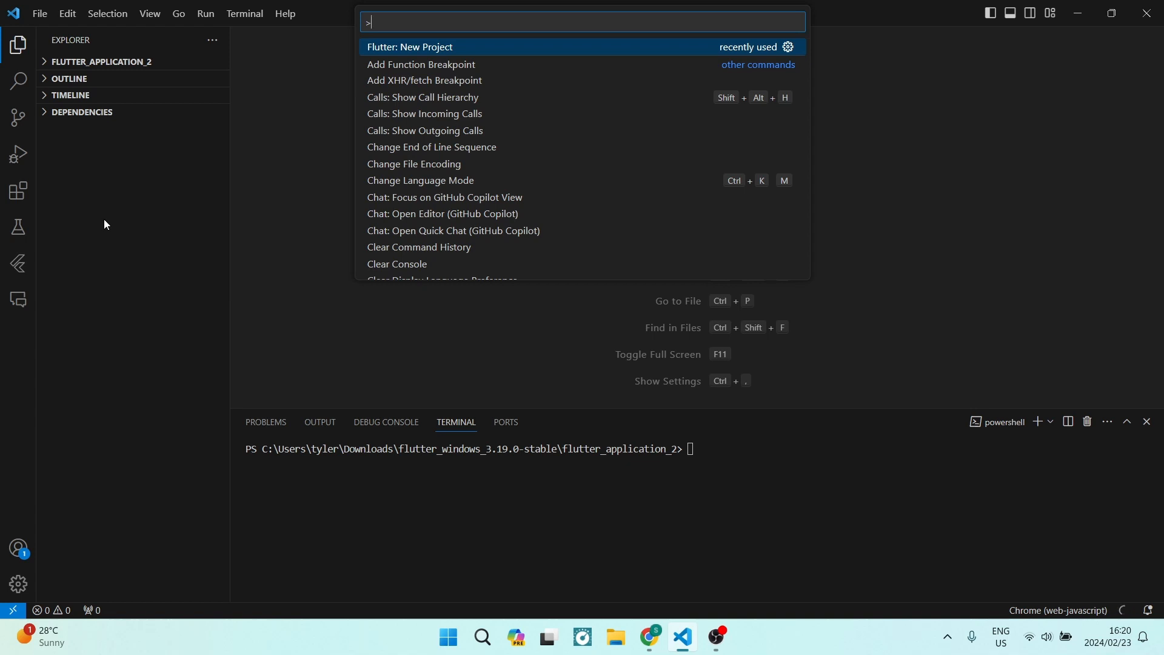
mouse_move(328, 111)
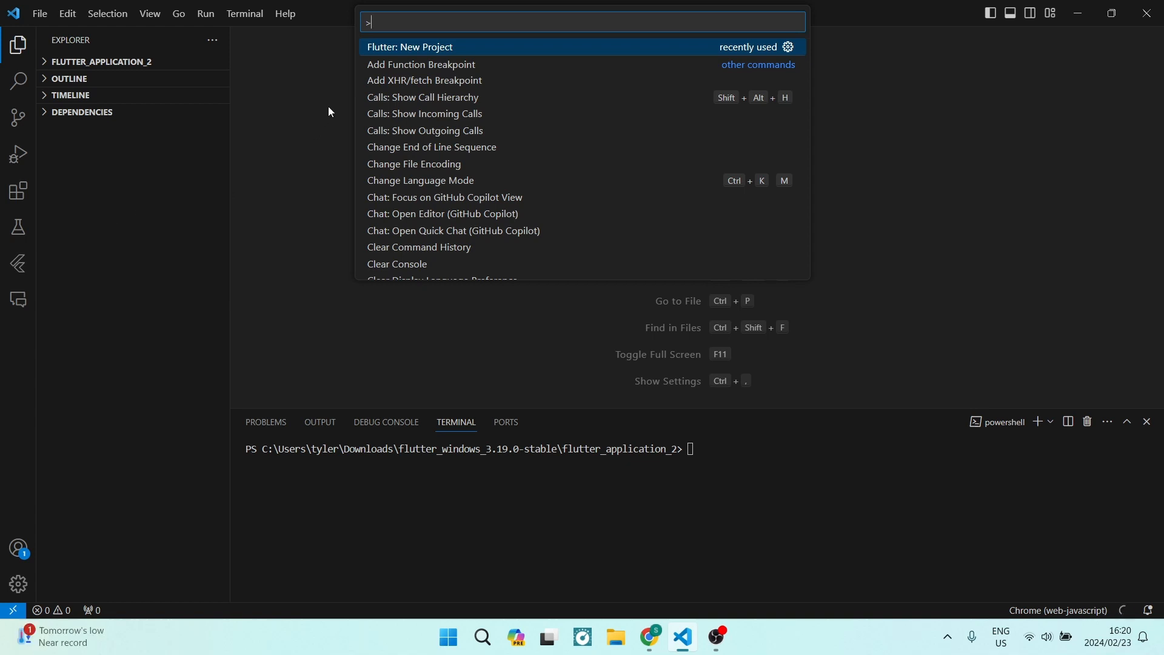
mouse_move(405, 48)
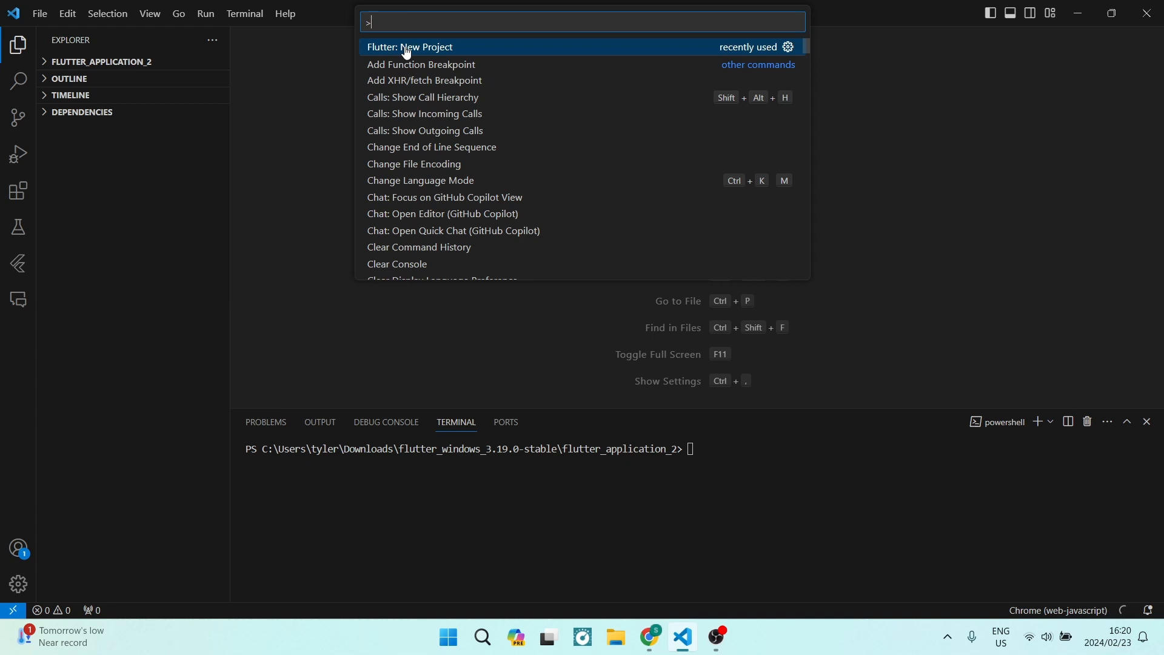
mouse_move(413, 20)
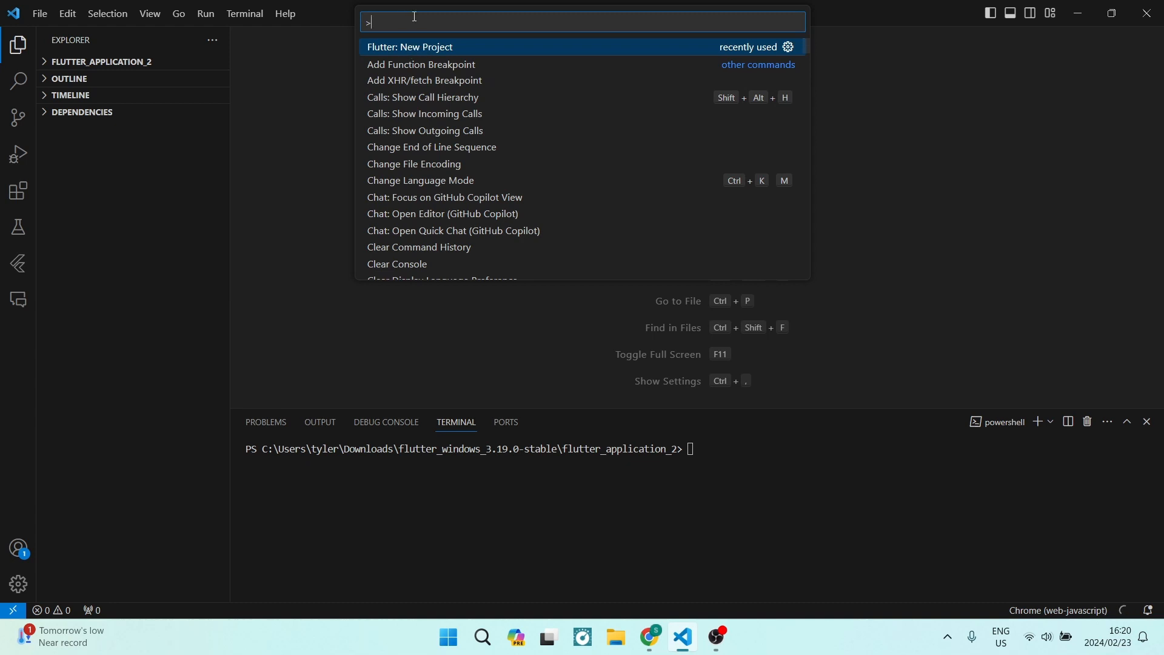
mouse_move(460, 56)
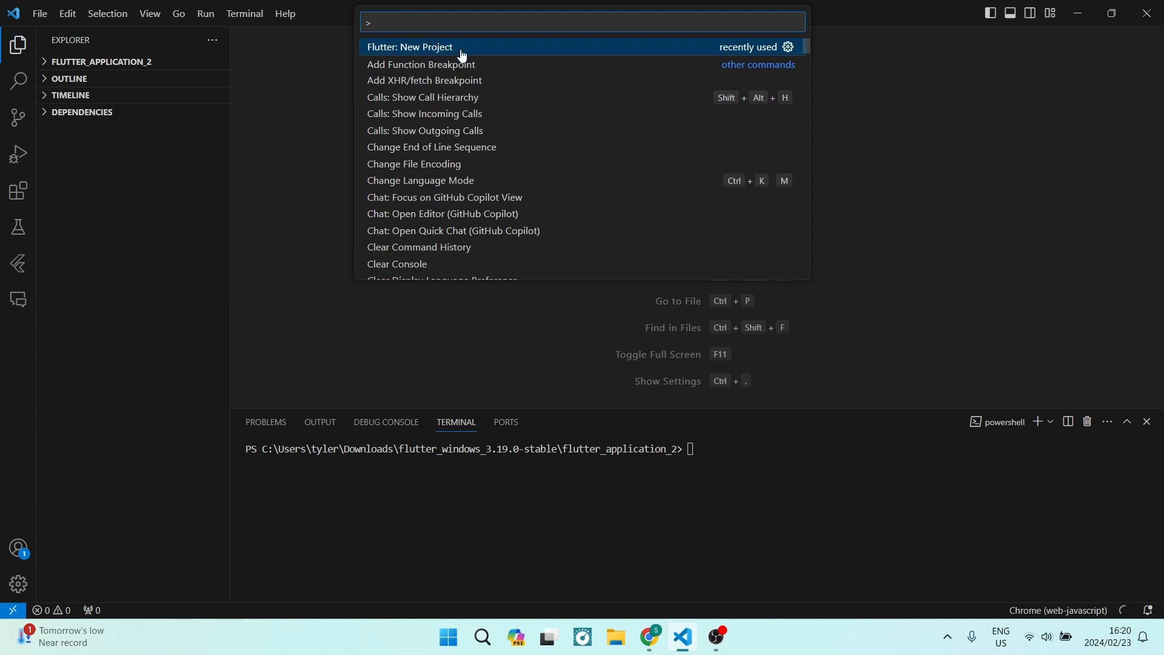
left_click(409, 47)
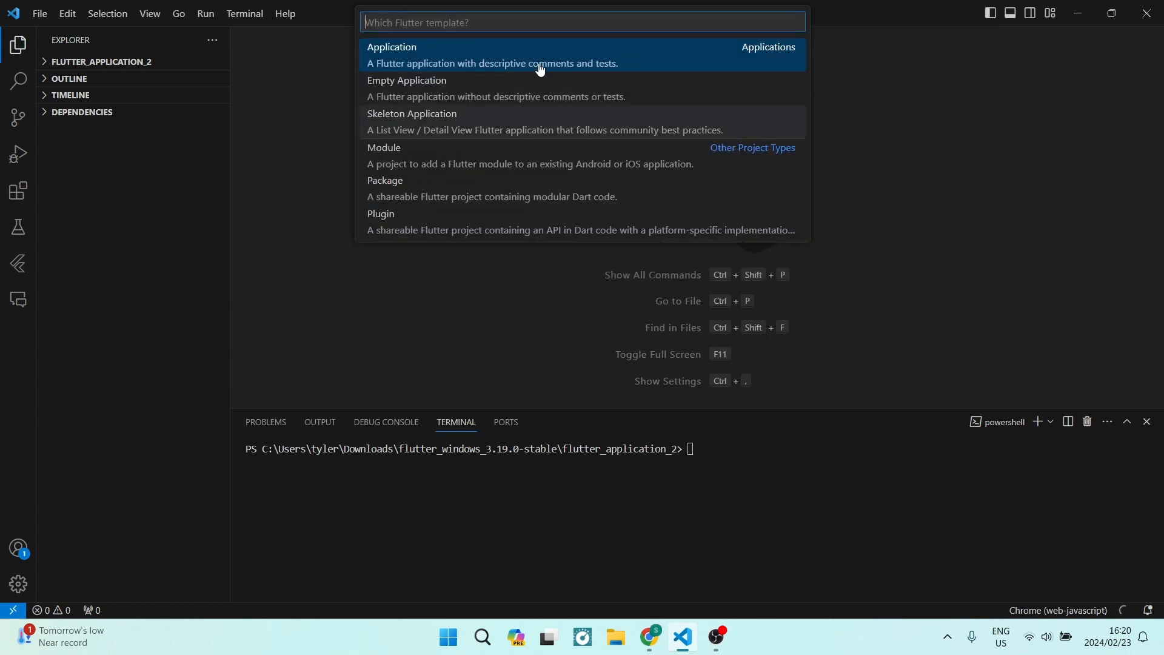
mouse_move(632, 56)
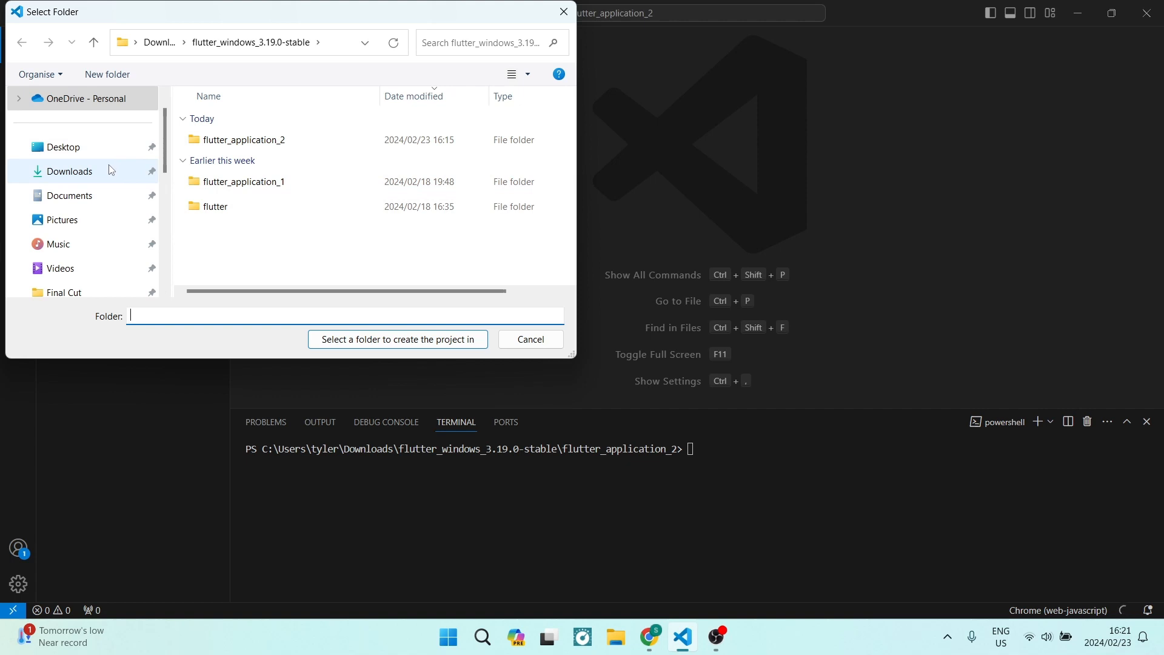
- Choose Downloads\flutter_windows_3.19.0-stable as the folder to create the project in
left_click(68, 171)
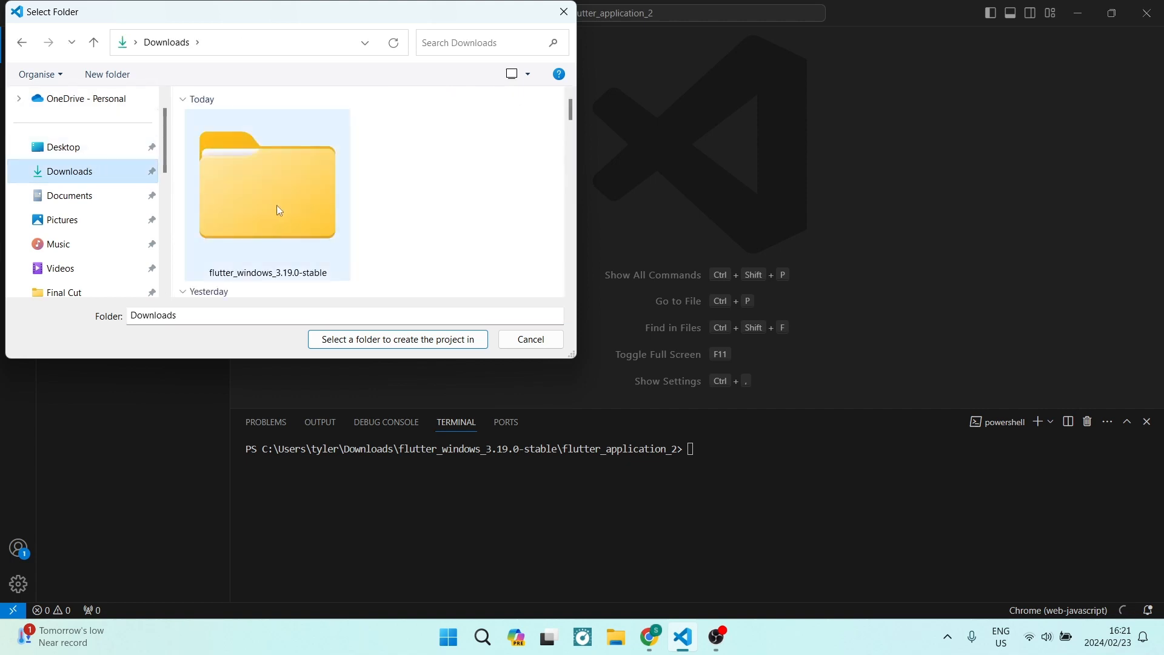
mouse_move(267, 203)
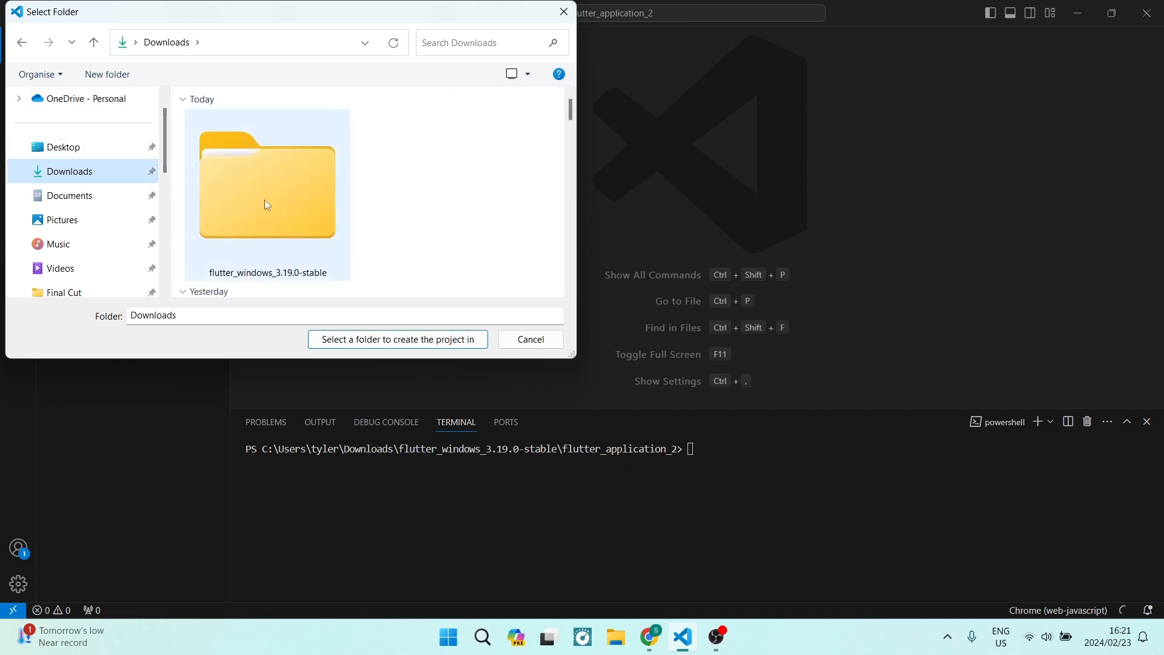
mouse_move(298, 191)
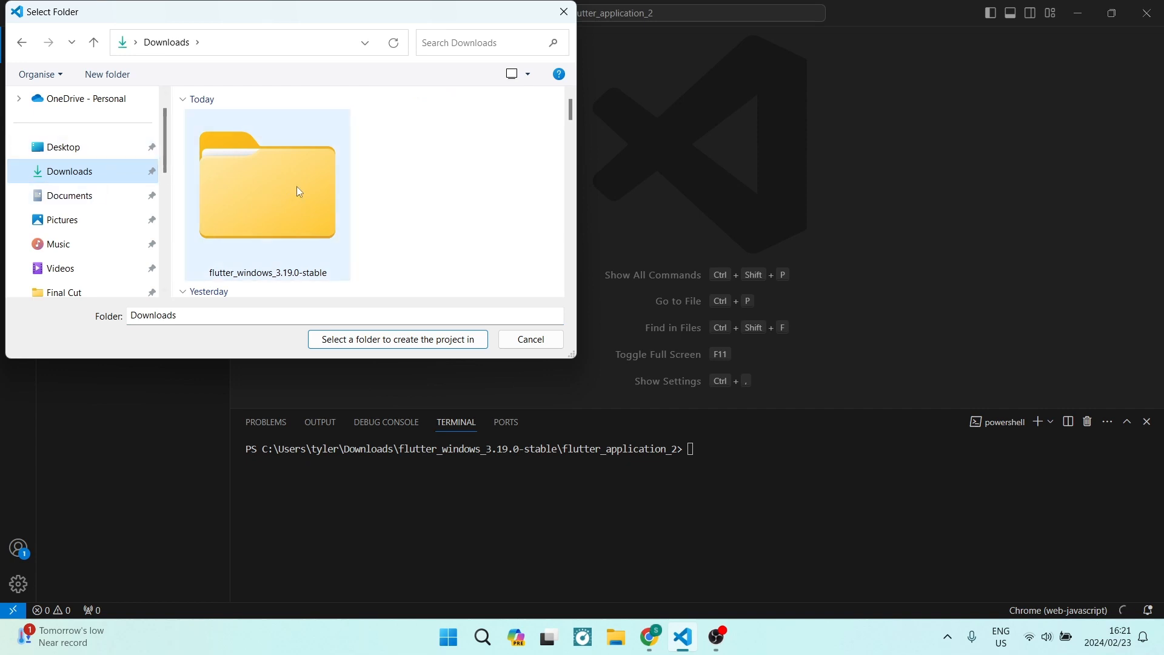
left_click(266, 191)
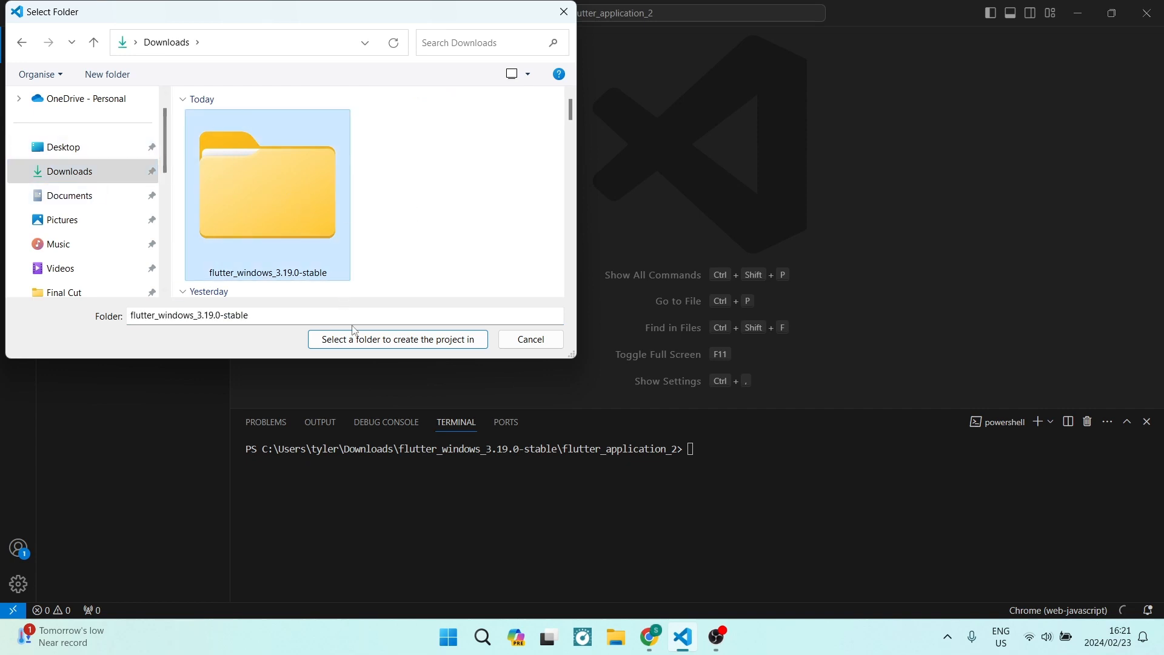
left_click(398, 340)
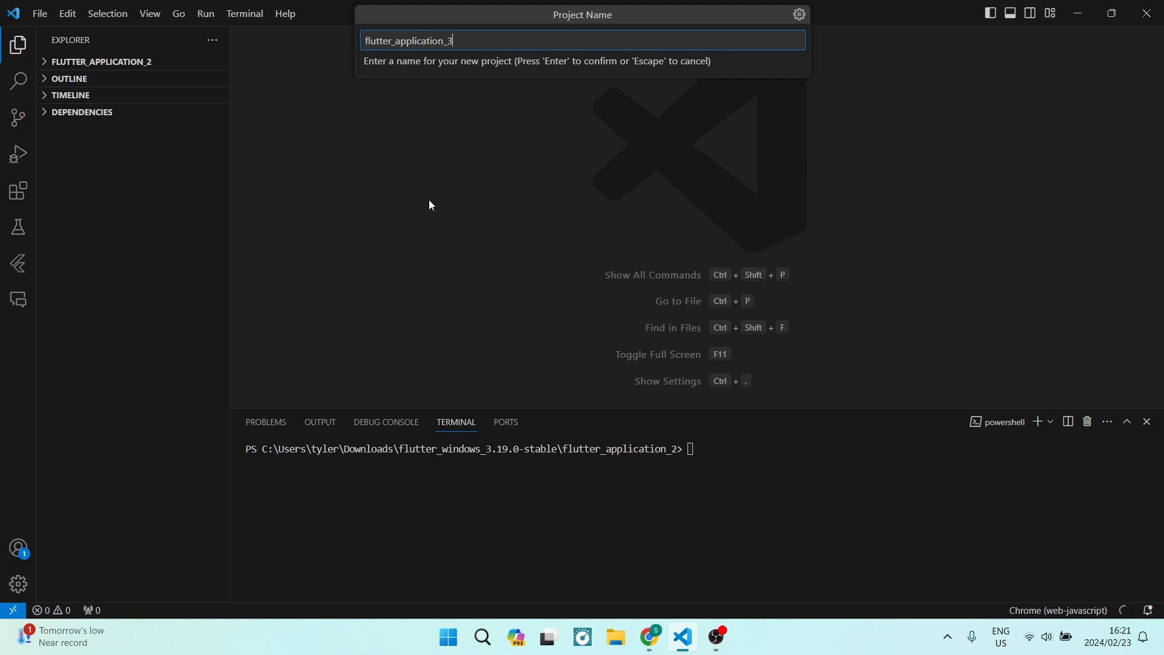
- Keep the suggested project name flutter_application_3 so the project is created
key("Escape")
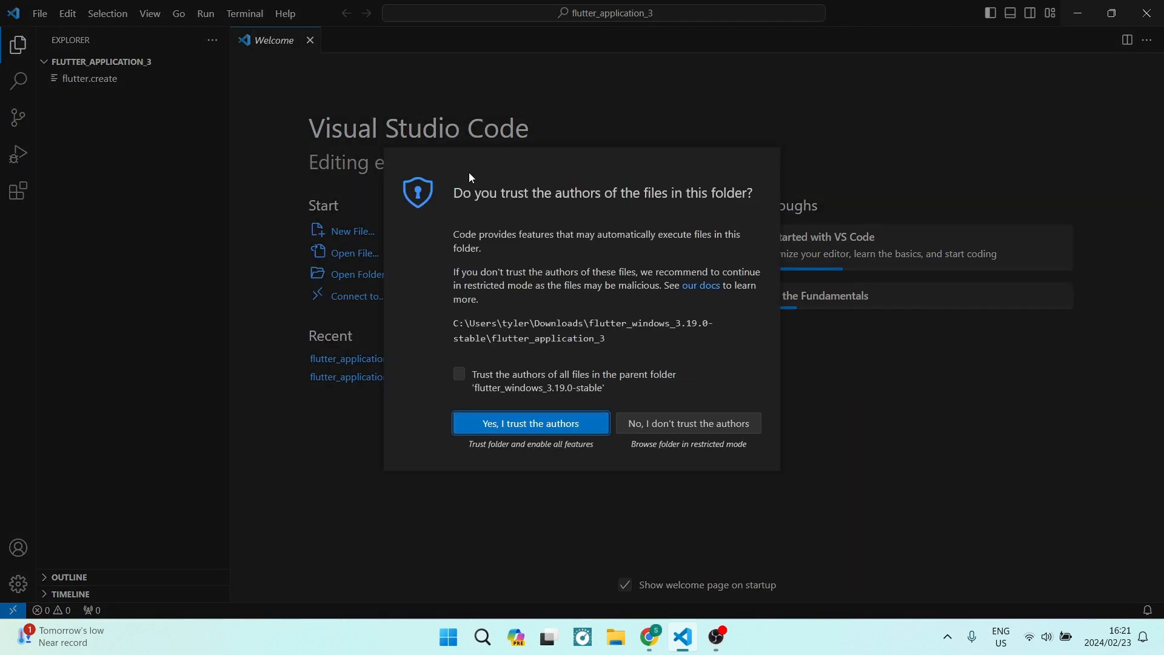
- Trust the authors of the project folder and all files in its parent folder
left_click(458, 373)
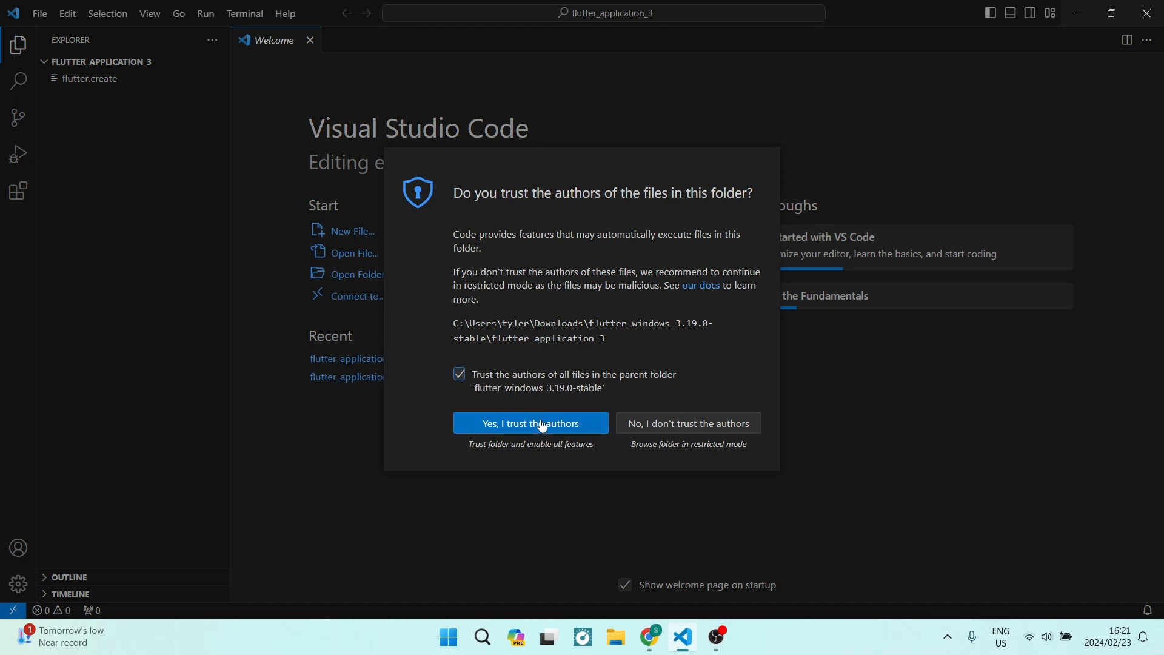
left_click(530, 422)
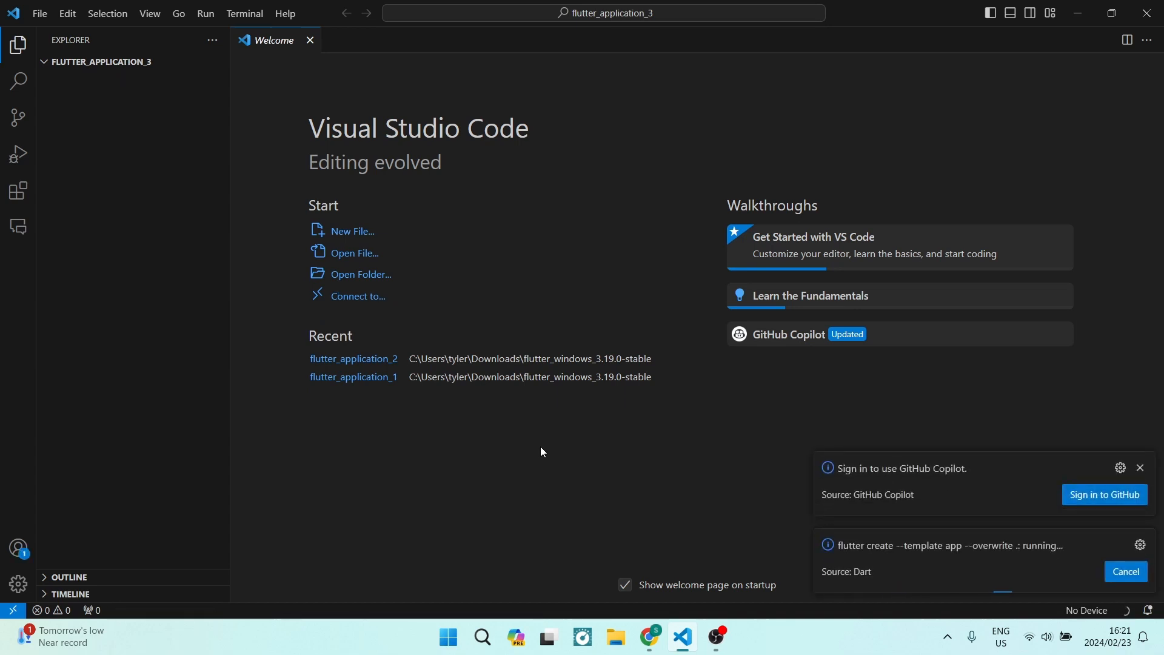
mouse_move(913, 508)
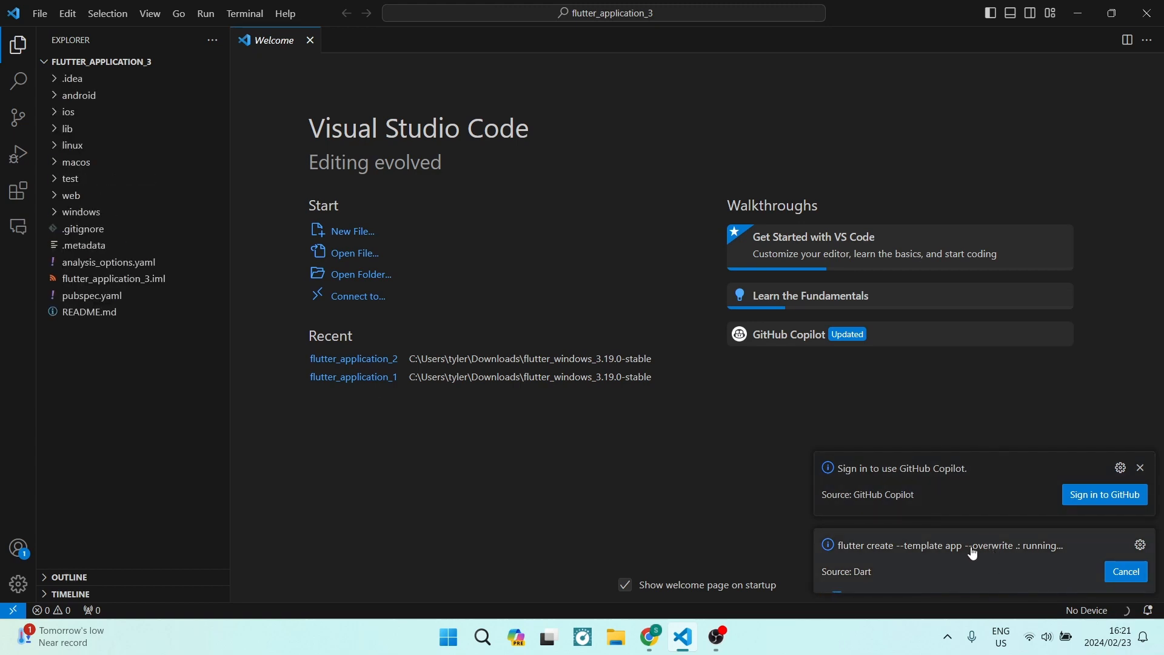
mouse_move(971, 520)
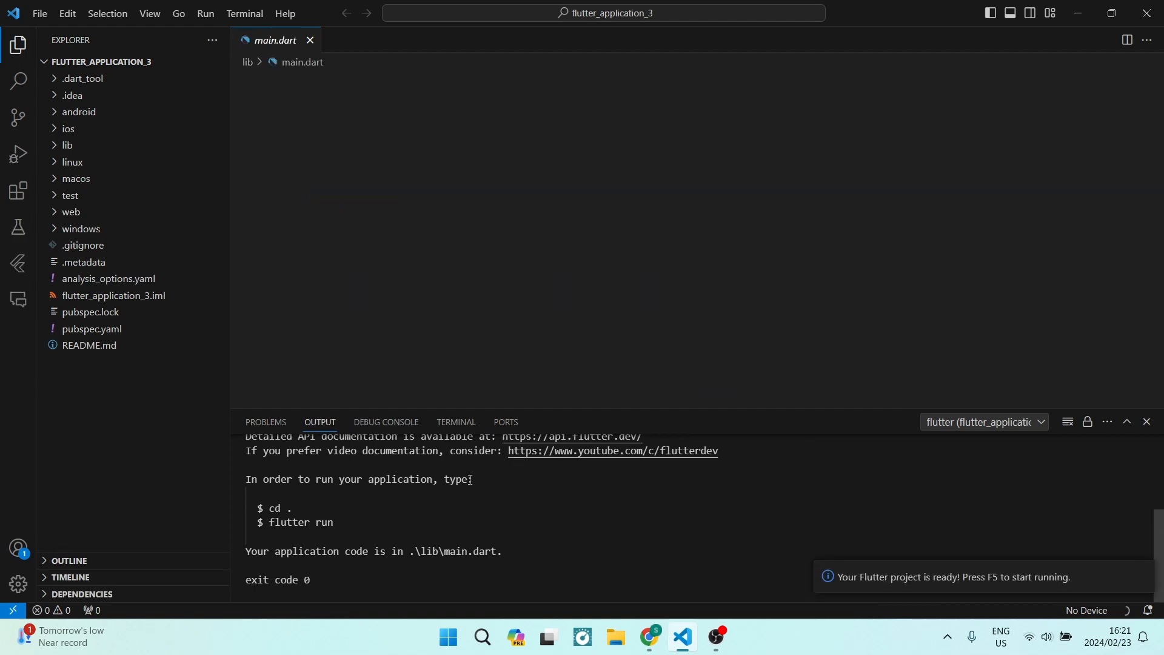
- Show main.dart and accept the recommended Dart & Flutter VS Code settings
left_click(65, 145)
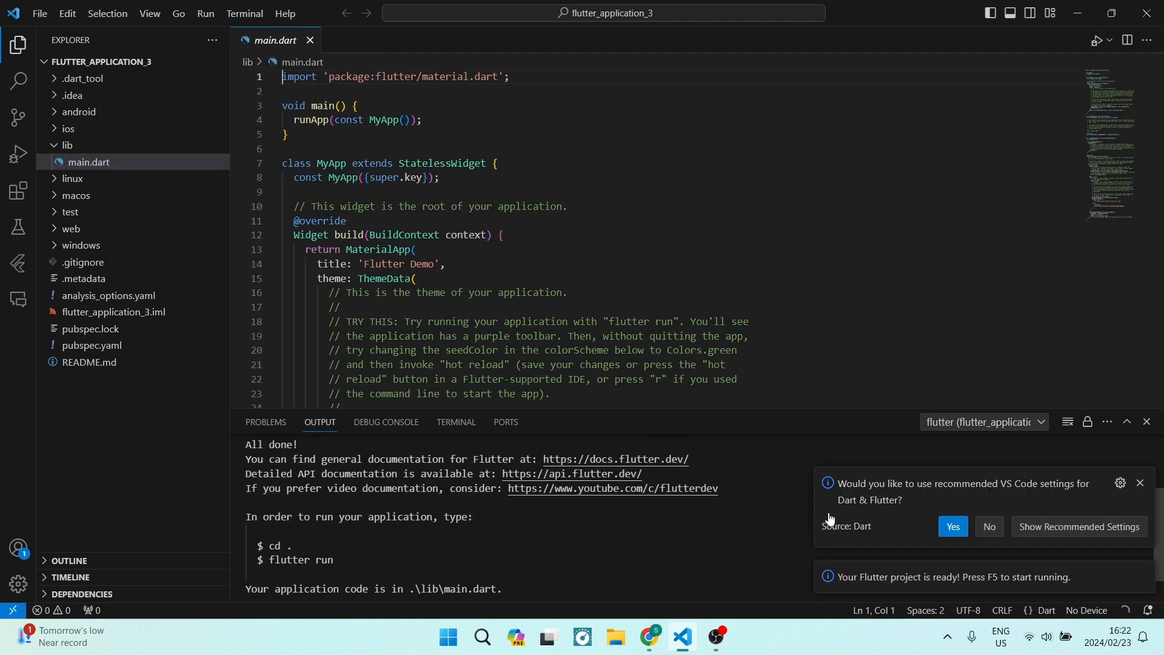
mouse_move(914, 511)
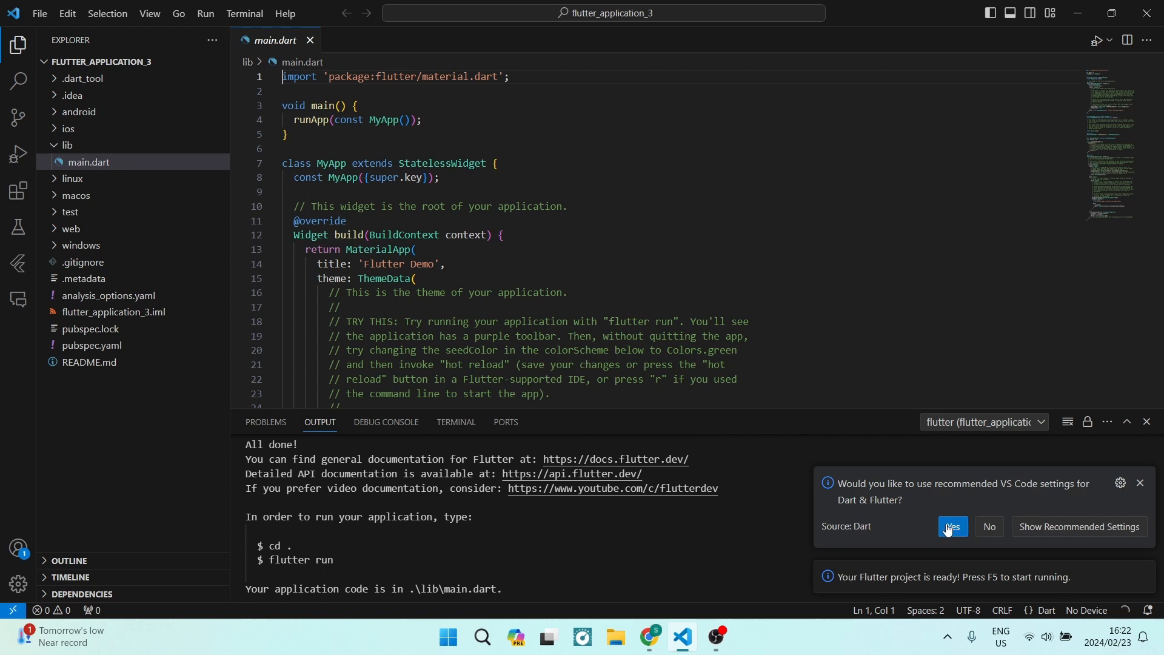
left_click(953, 526)
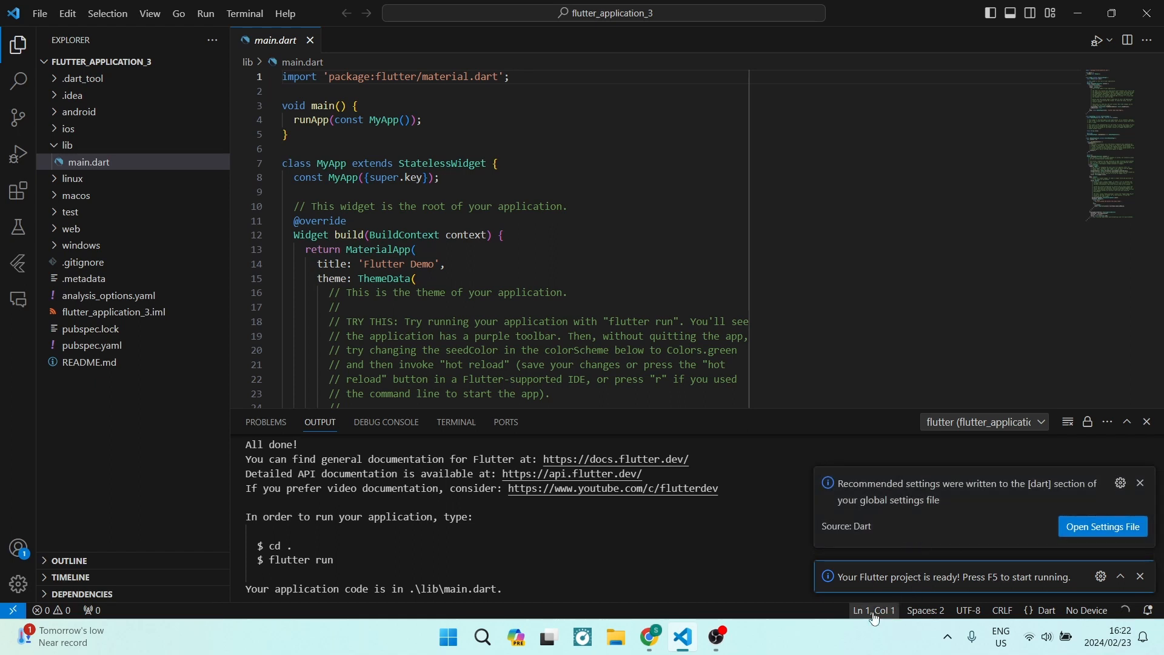
mouse_move(923, 610)
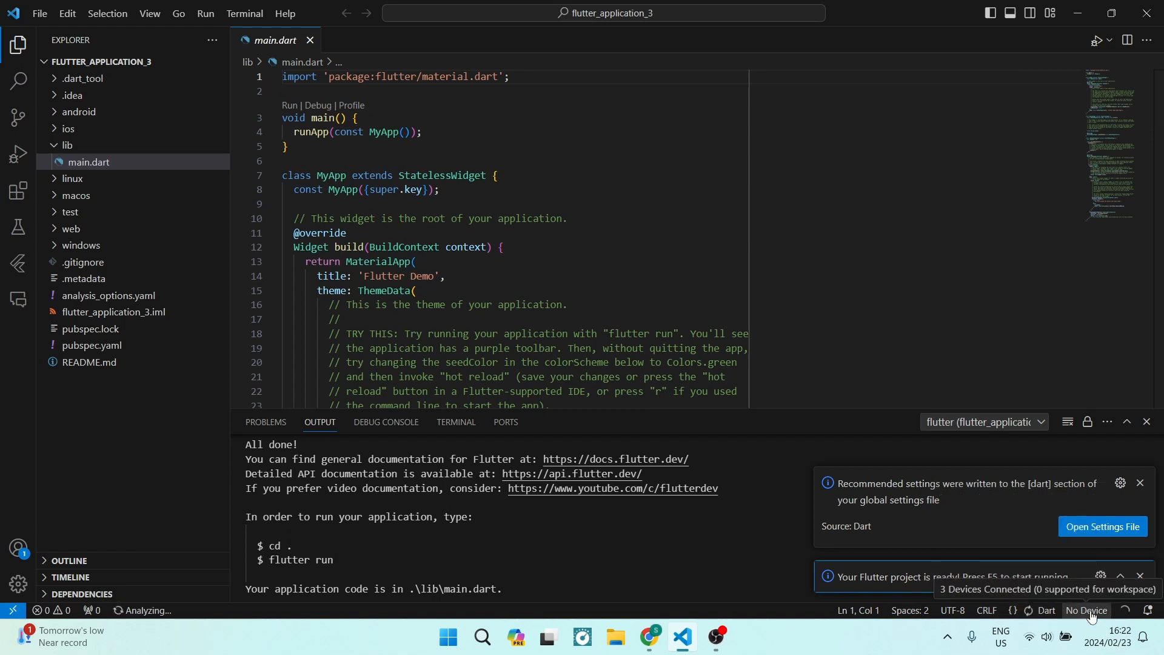
- Select Chrome (web-javascript) as the run device from the No Device picker
left_click(1086, 610)
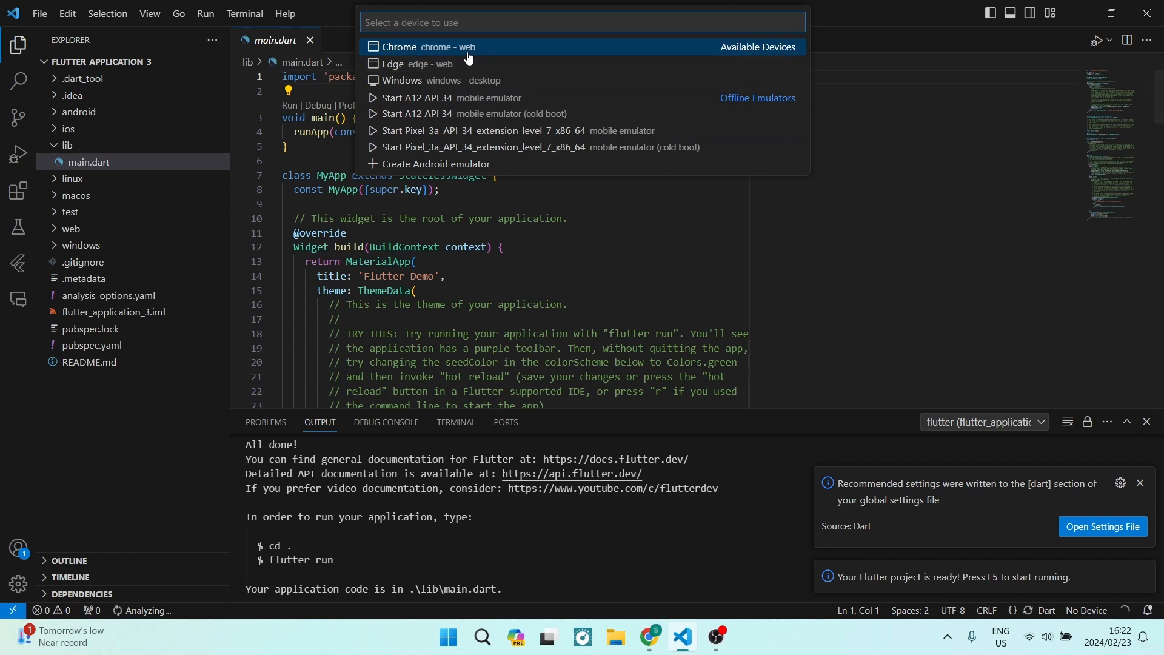
left_click(149, 13)
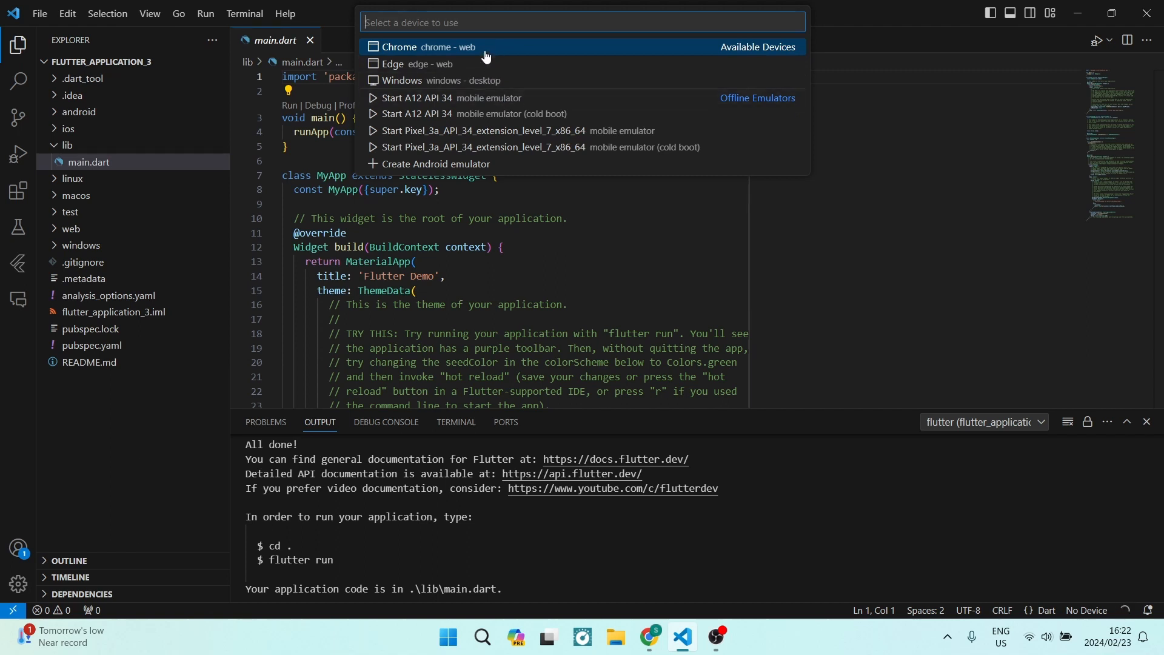
left_click(425, 48)
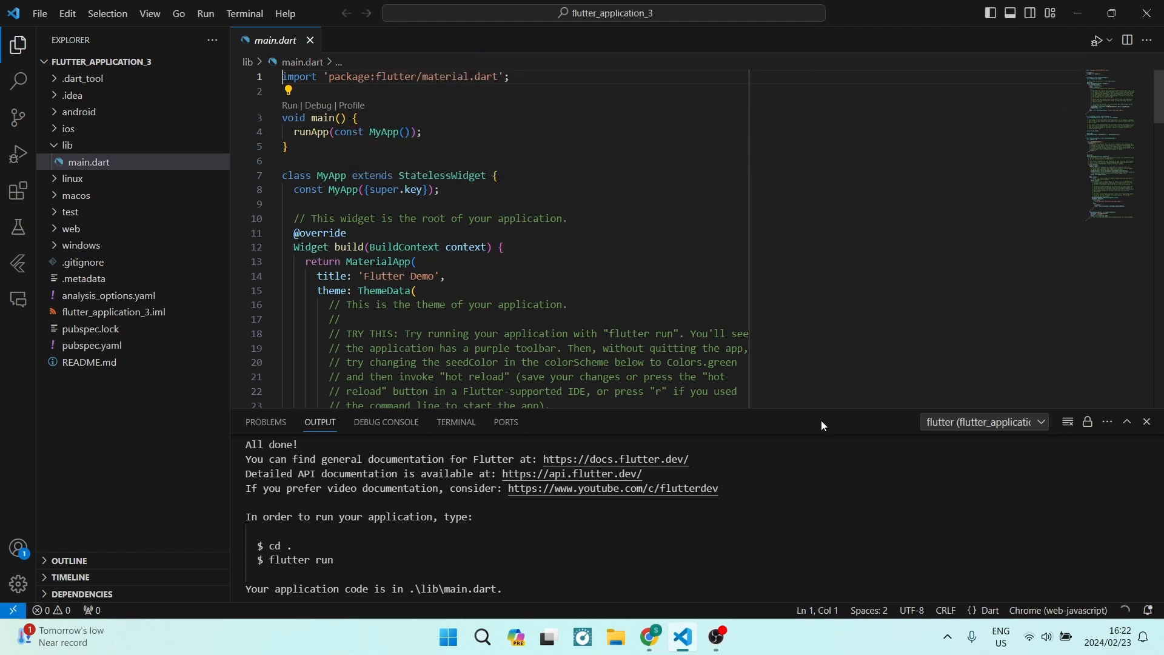
mouse_move(826, 434)
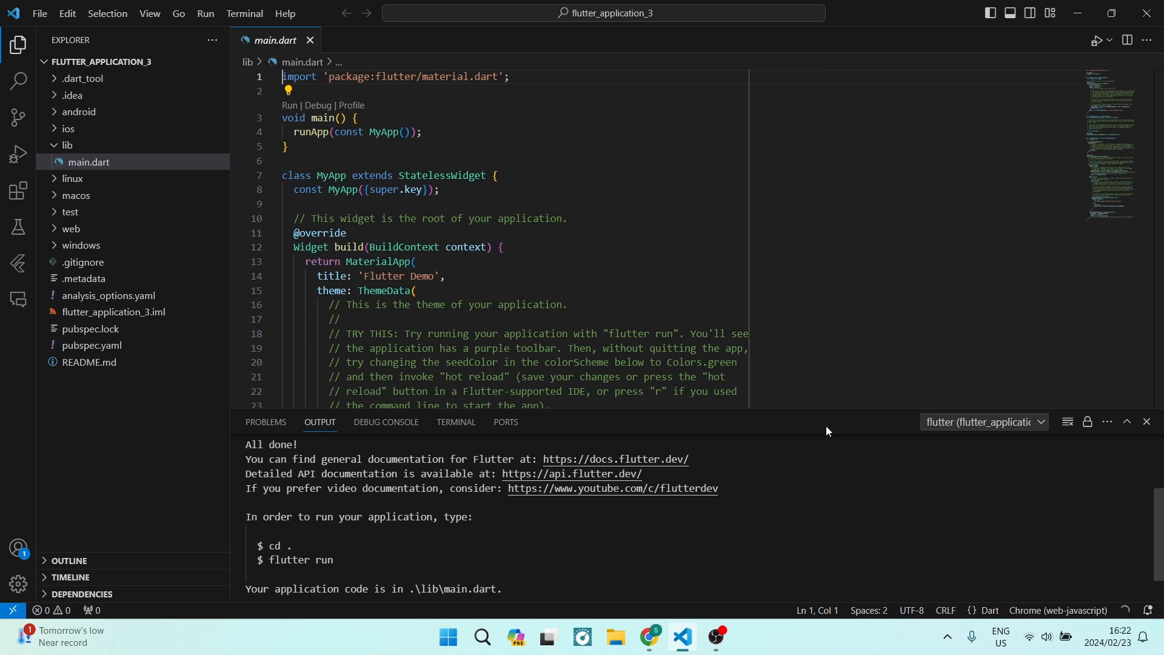
scroll("down", 3)
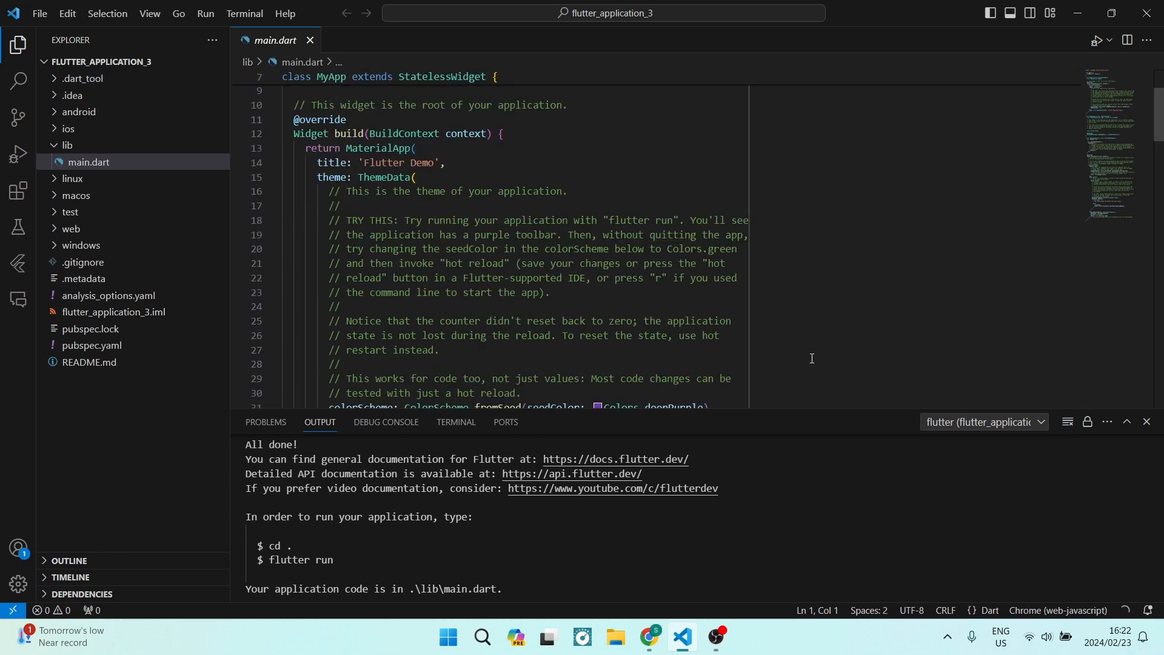